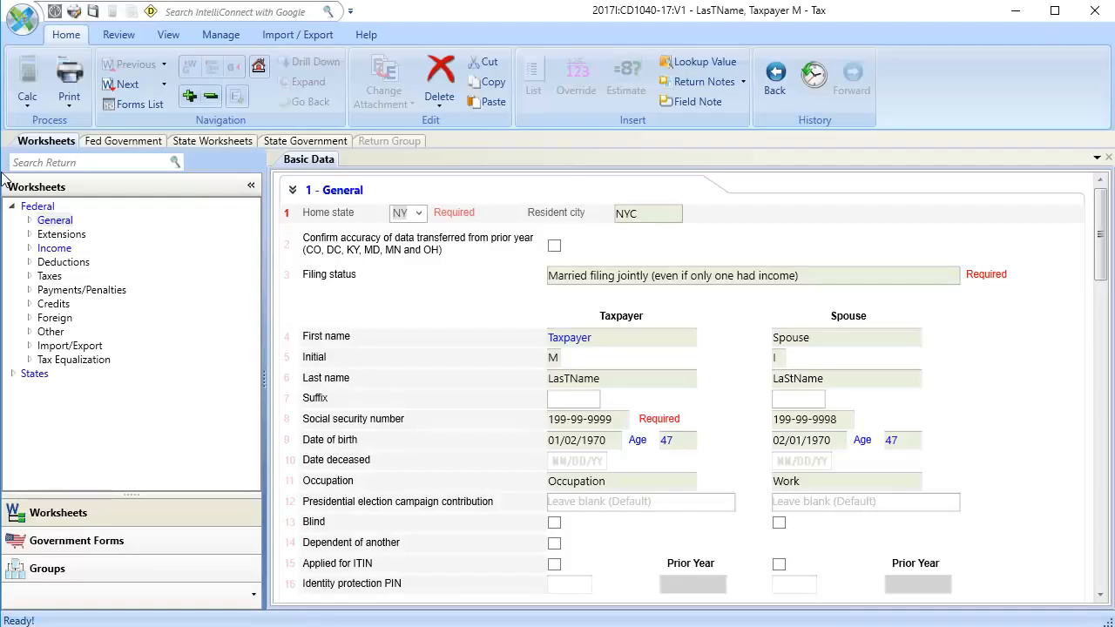
- Navigate the Worksheets tree to Income > Sch C - Business > 17 - Foreign
{"action": "left_click", "coordinate": [30, 248]}
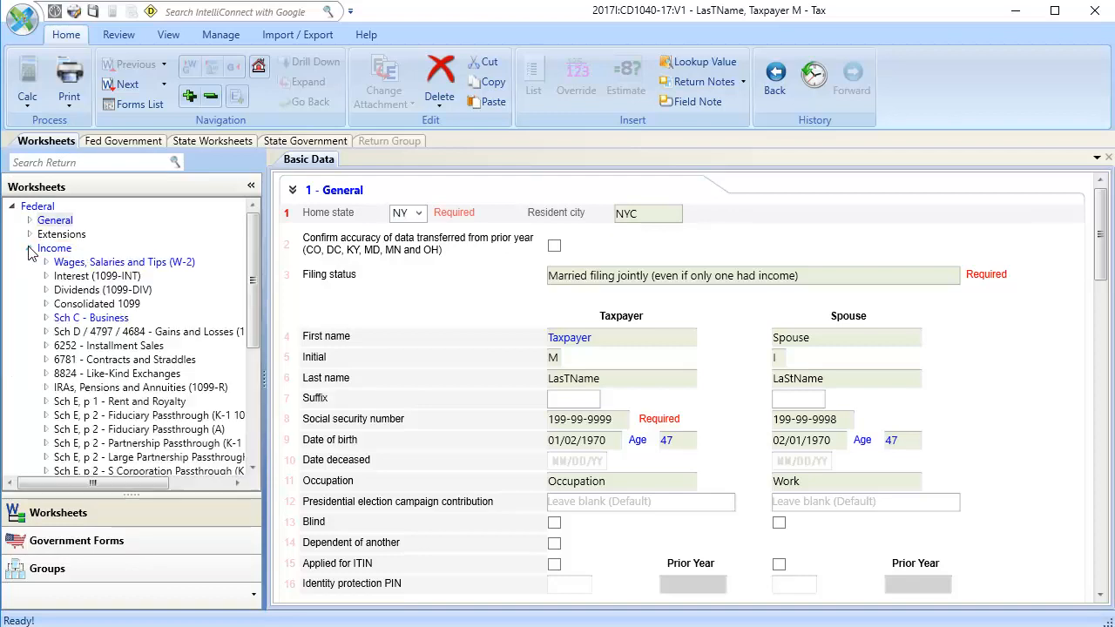
{"action": "left_click", "coordinate": [91, 317]}
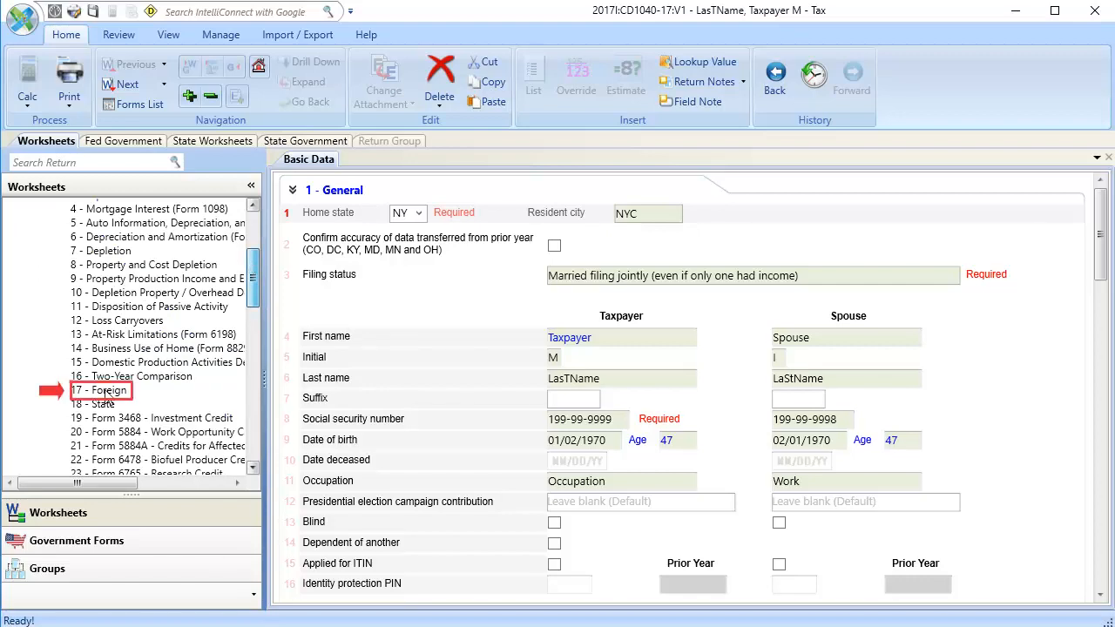
{"action": "left_click", "coordinate": [101, 389]}
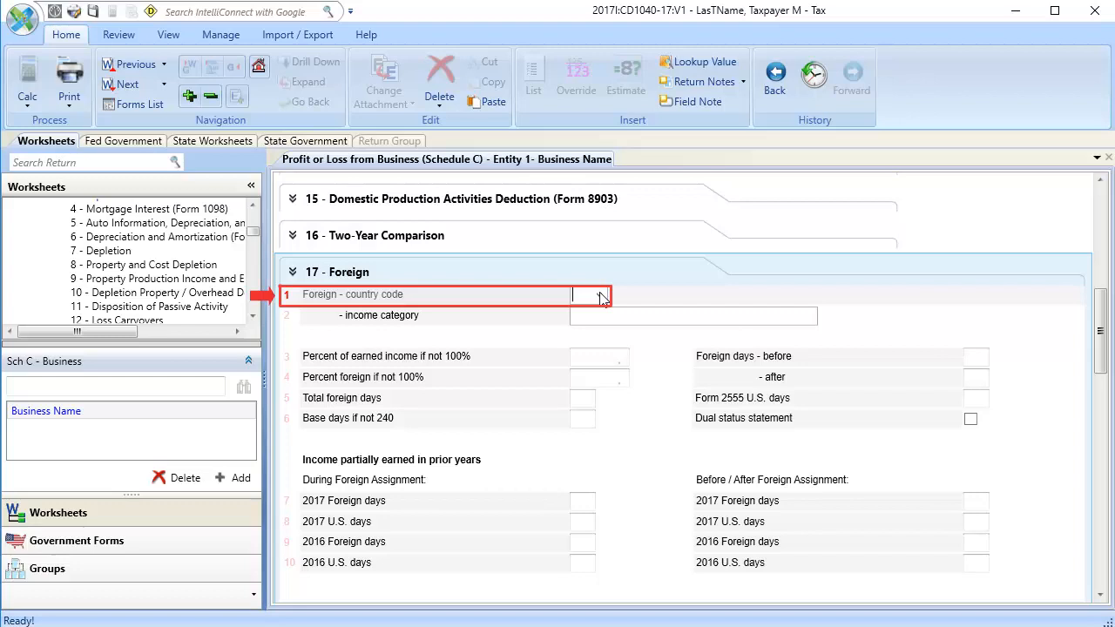
- Set country code OC (Other Countries) and income category General limitation - all other
{"action": "left_click", "coordinate": [600, 295]}
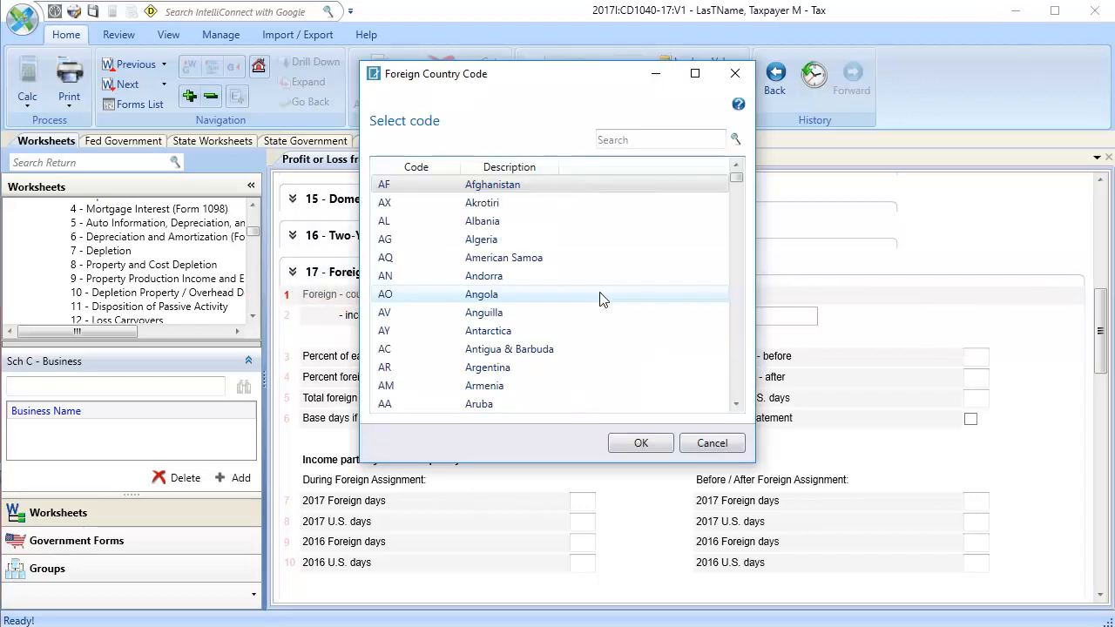
{"action": "scroll", "scroll_direction": "down", "scroll_amount": 3}
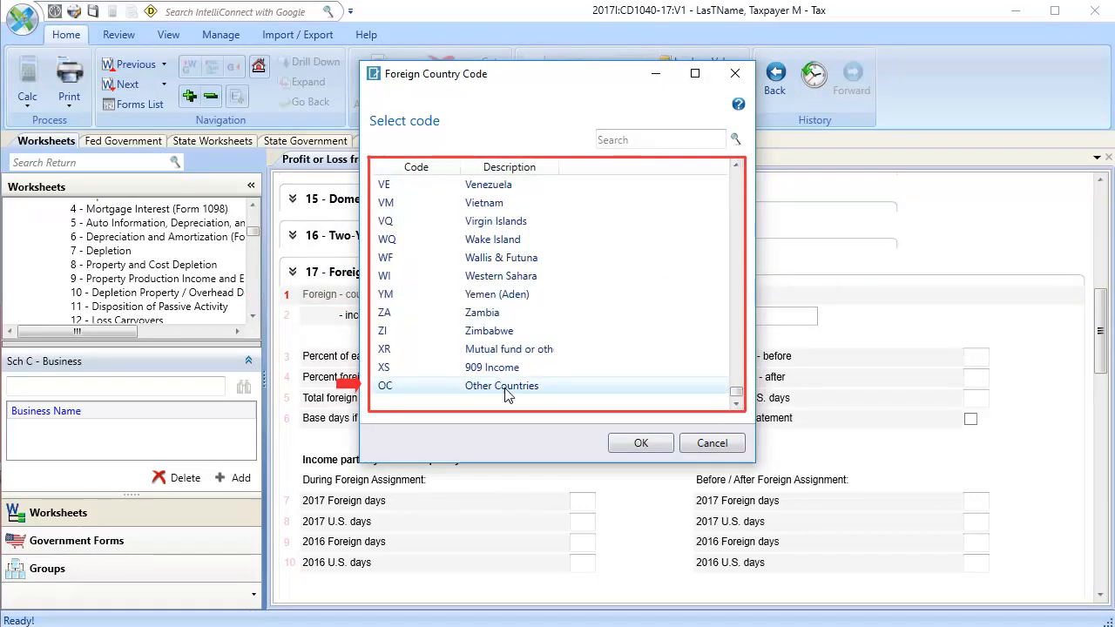
{"action": "left_click", "coordinate": [640, 442]}
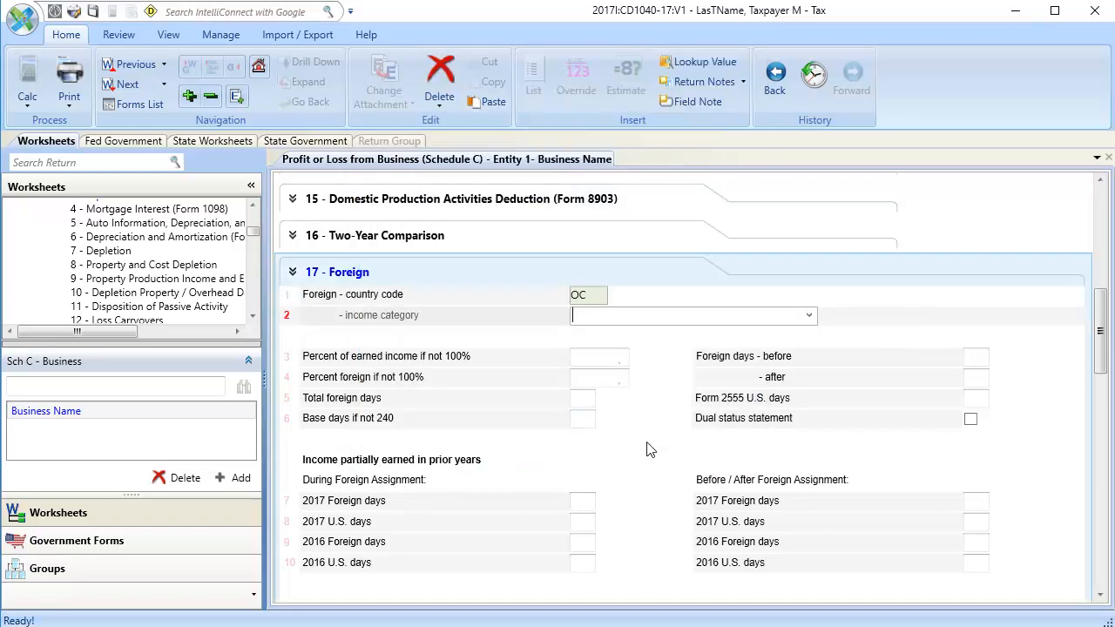
{"action": "left_click", "coordinate": [693, 314]}
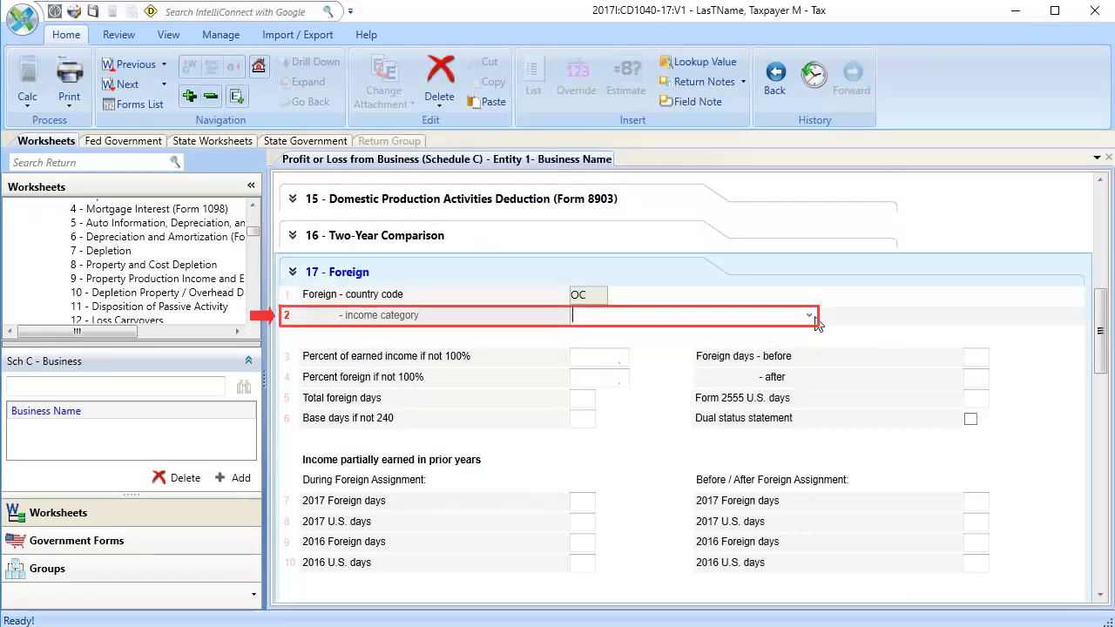
{"action": "left_click", "coordinate": [808, 315]}
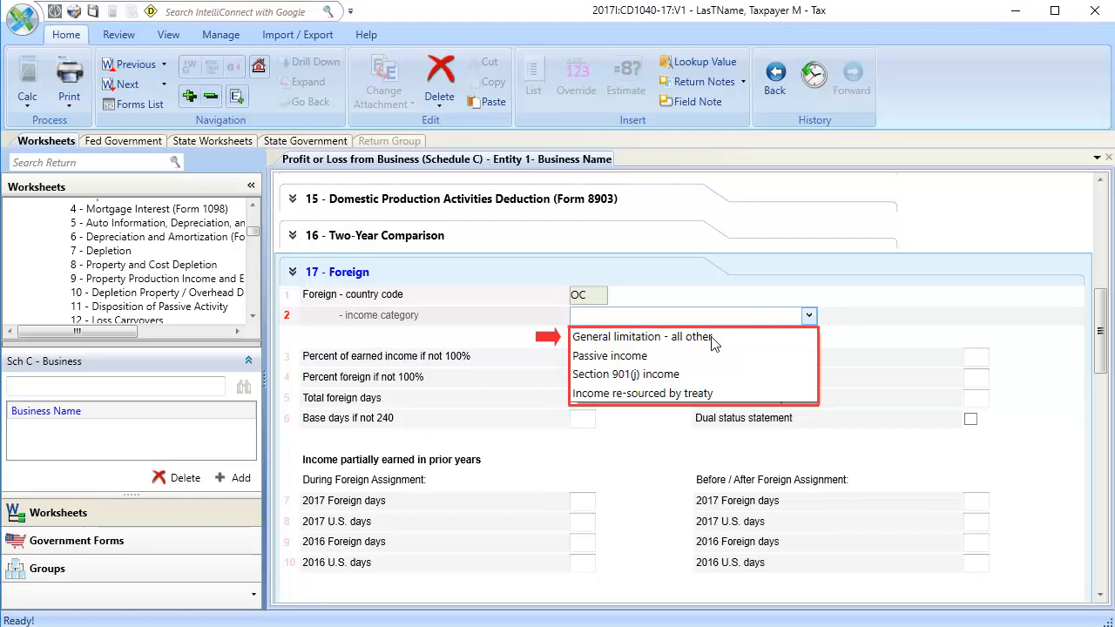
{"action": "left_click", "coordinate": [642, 336]}
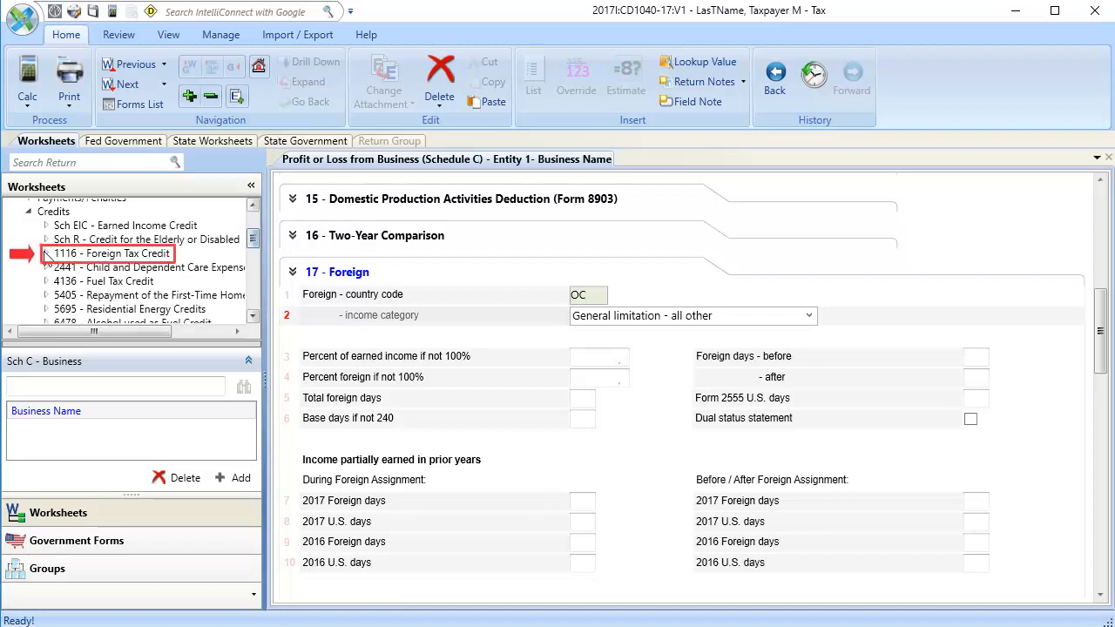
- In Form 1116 General, set foreign income category code 1, General limitation - all other
{"action": "left_click", "coordinate": [46, 254]}
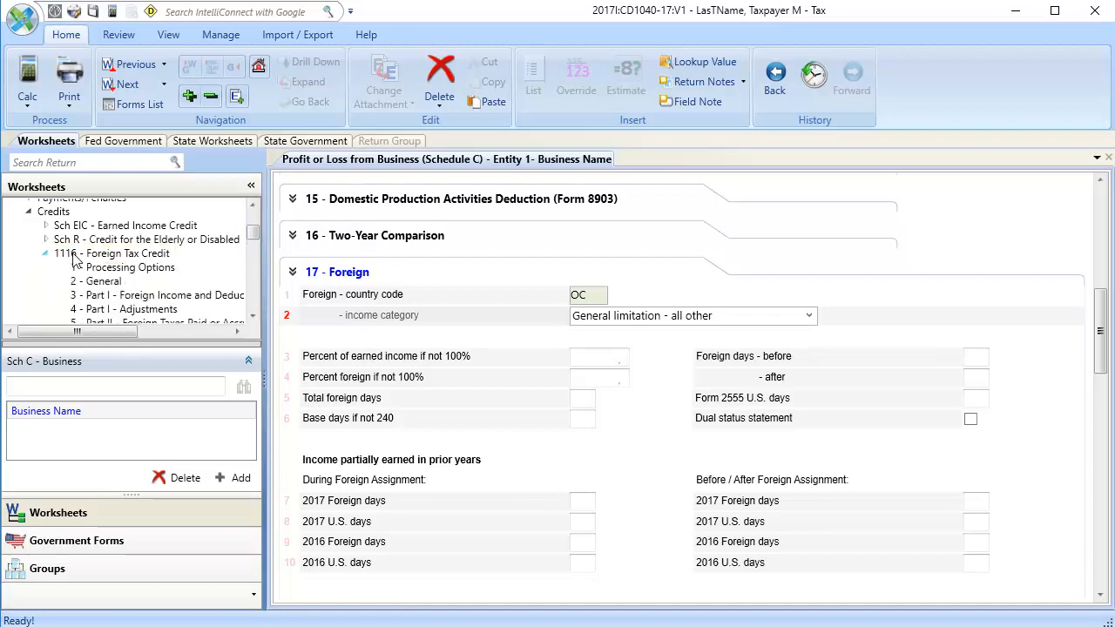
{"action": "left_click", "coordinate": [103, 282]}
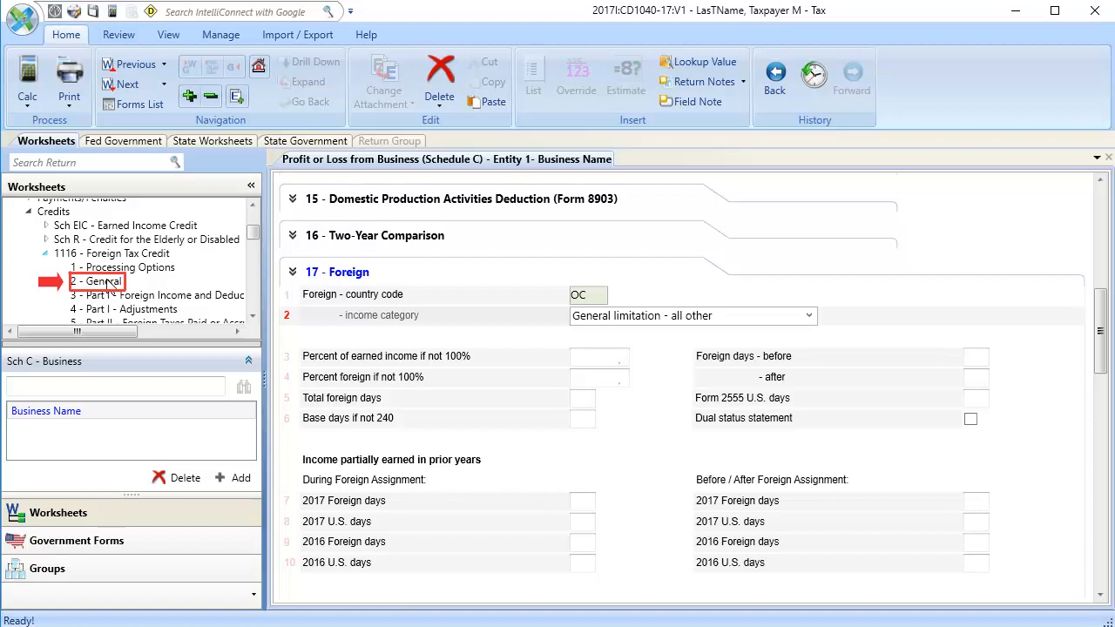
{"action": "left_click", "coordinate": [96, 280]}
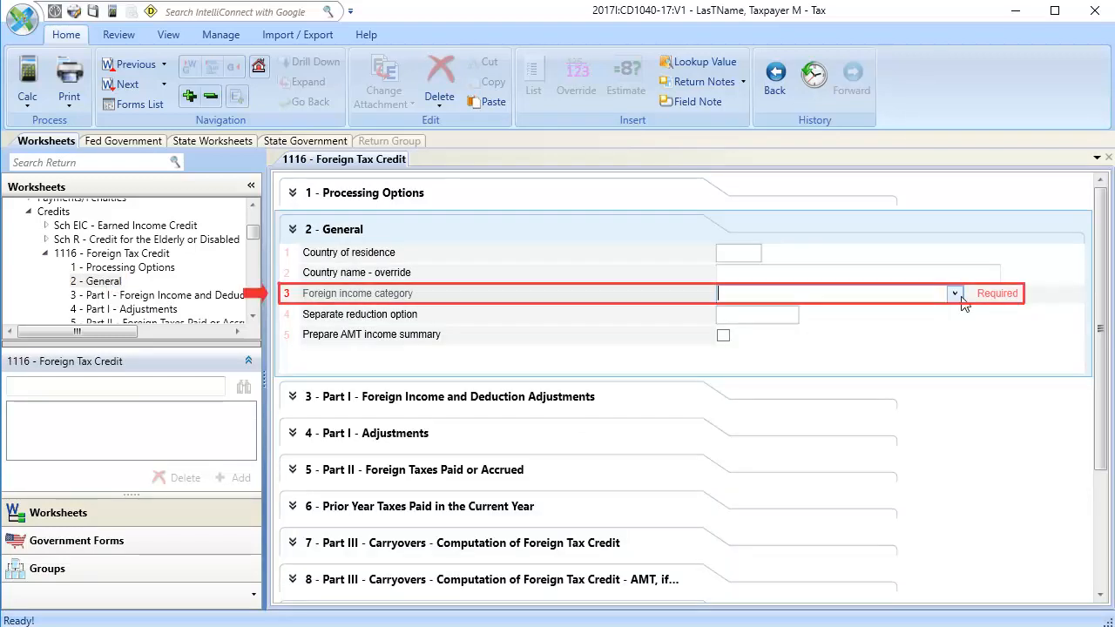
{"action": "left_click", "coordinate": [955, 293]}
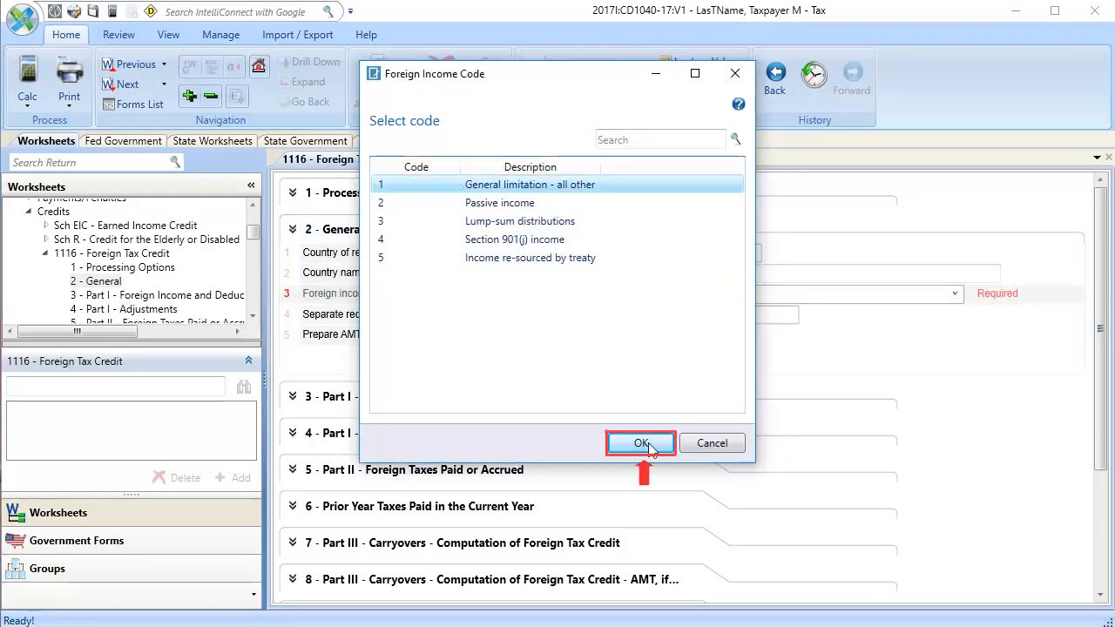
{"action": "left_click", "coordinate": [641, 442]}
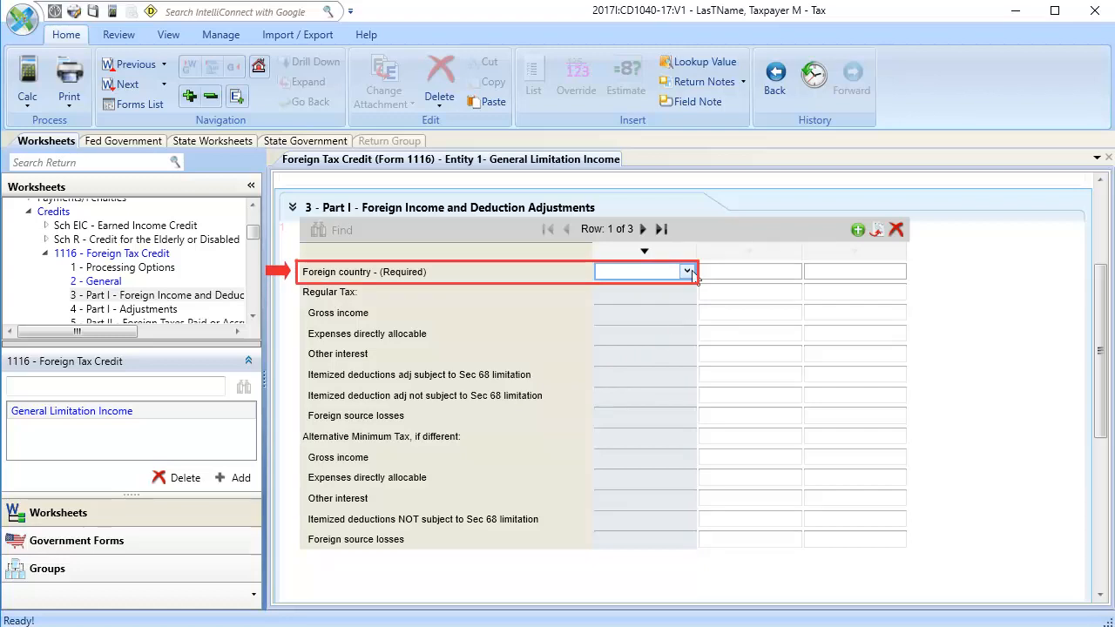
- Set the Part I foreign country to OC - Other Countries
{"action": "left_click", "coordinate": [687, 271]}
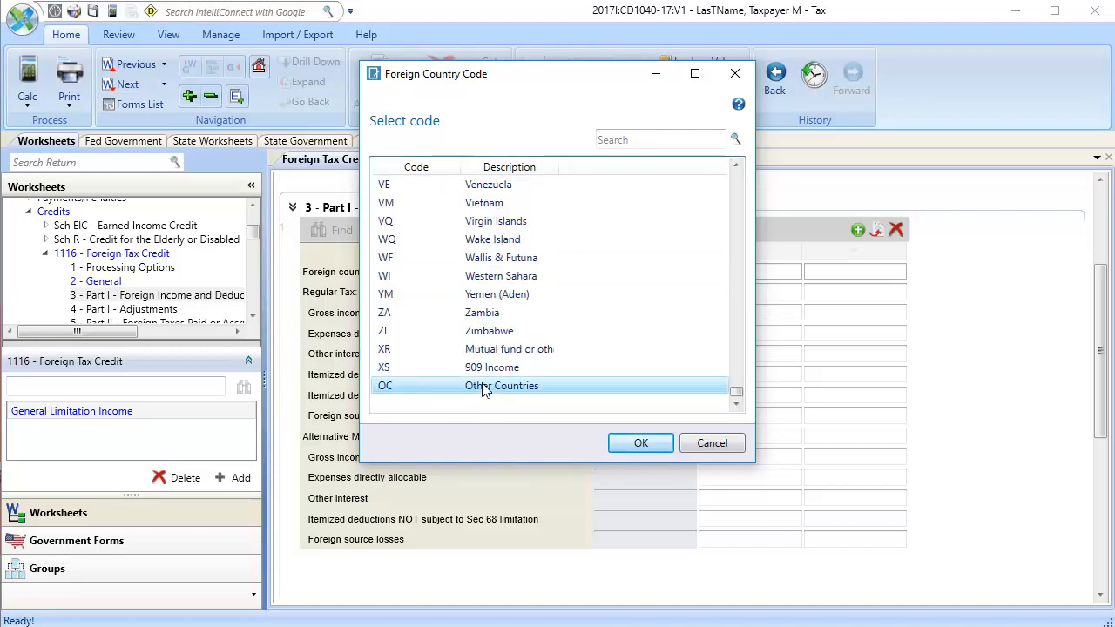
{"action": "left_click", "coordinate": [640, 442]}
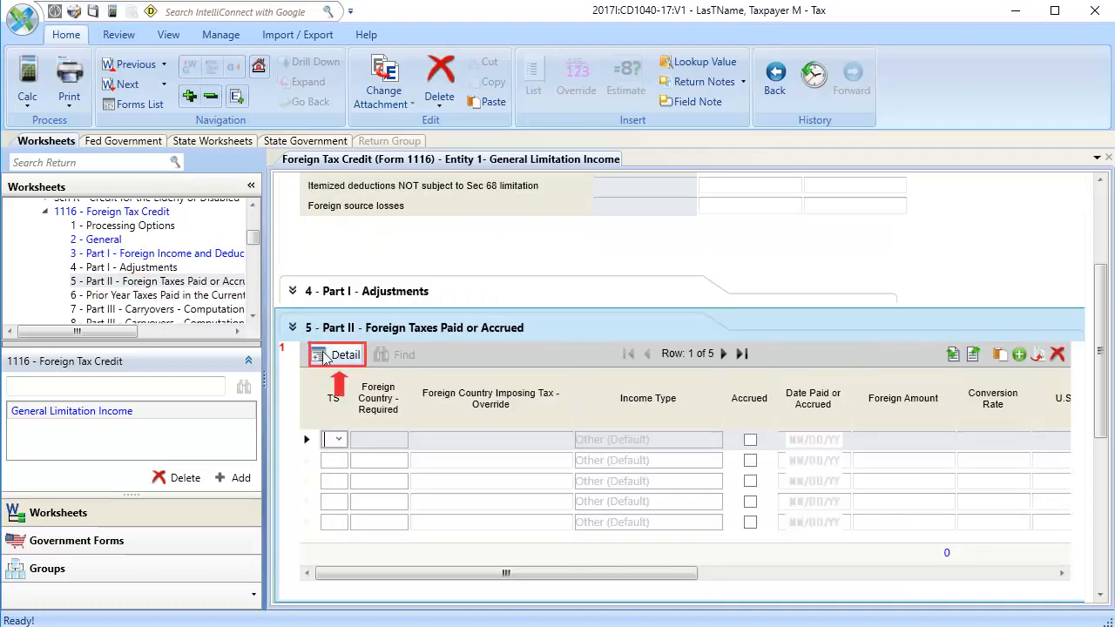
- Add a Part II foreign tax detail with country OC and U.S. amount 5,000
{"action": "left_click", "coordinate": [337, 354]}
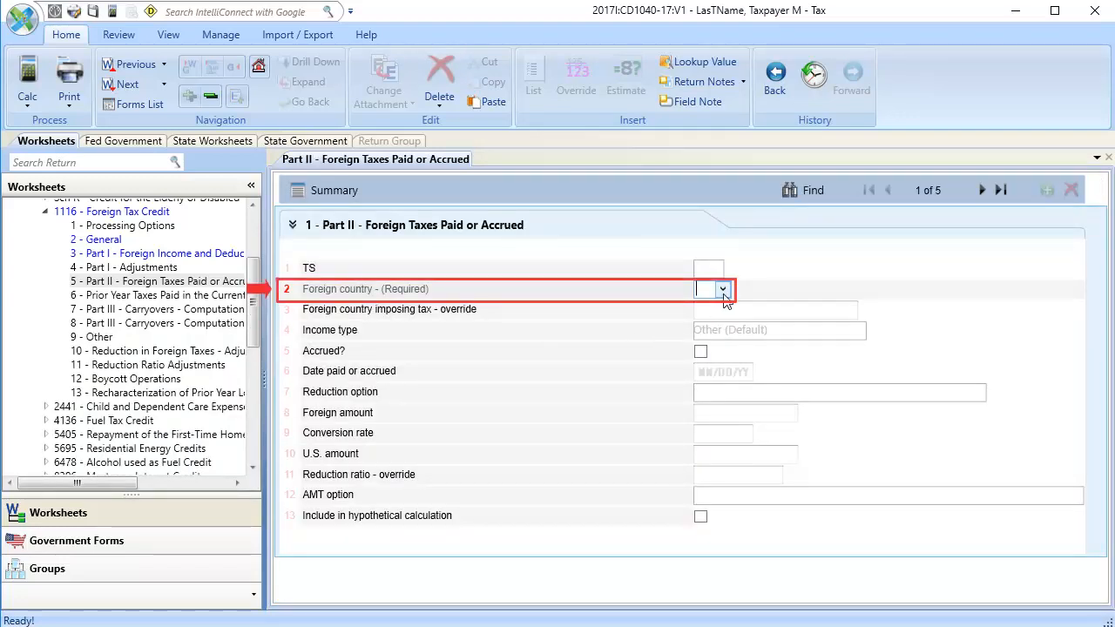
{"action": "left_click", "coordinate": [723, 290]}
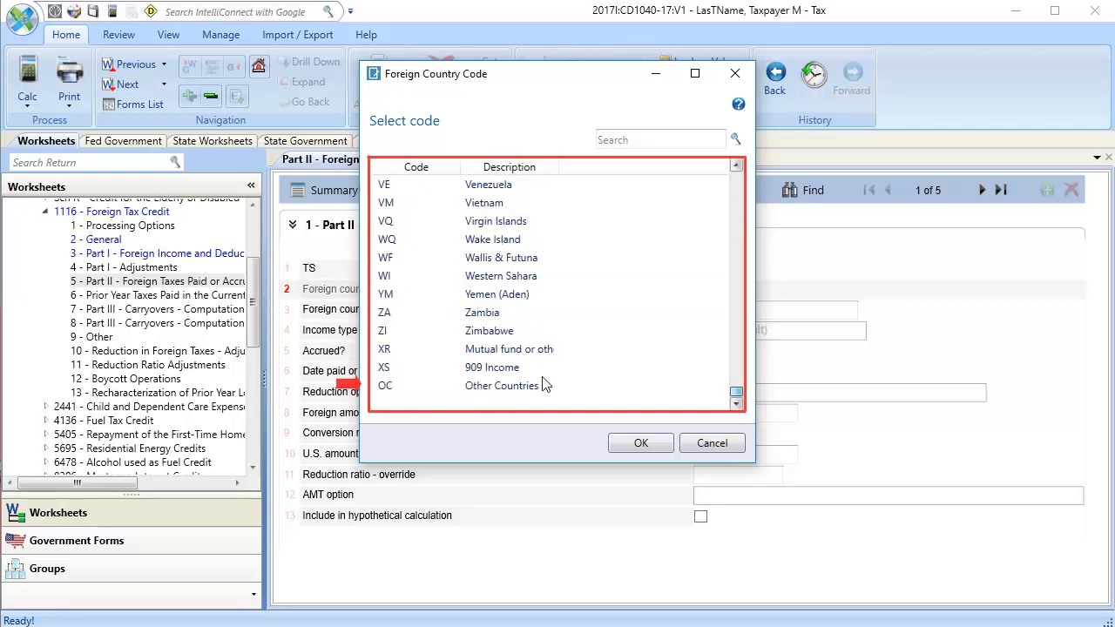
{"action": "left_click", "coordinate": [640, 443]}
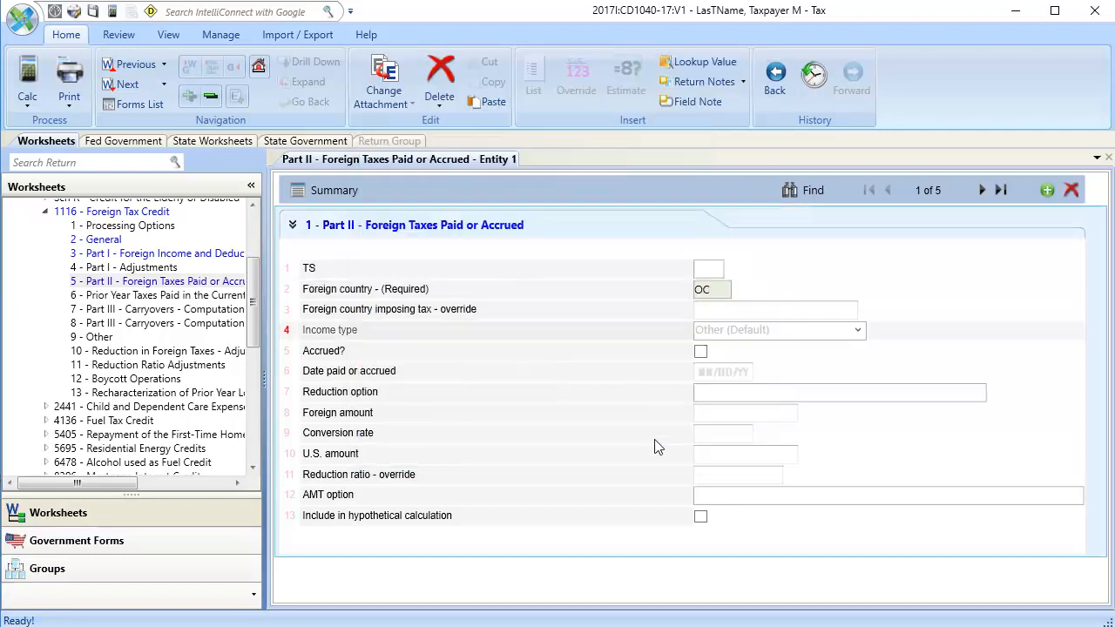
{"action": "left_click", "coordinate": [744, 453]}
{"action": "type", "text": "5,000"}
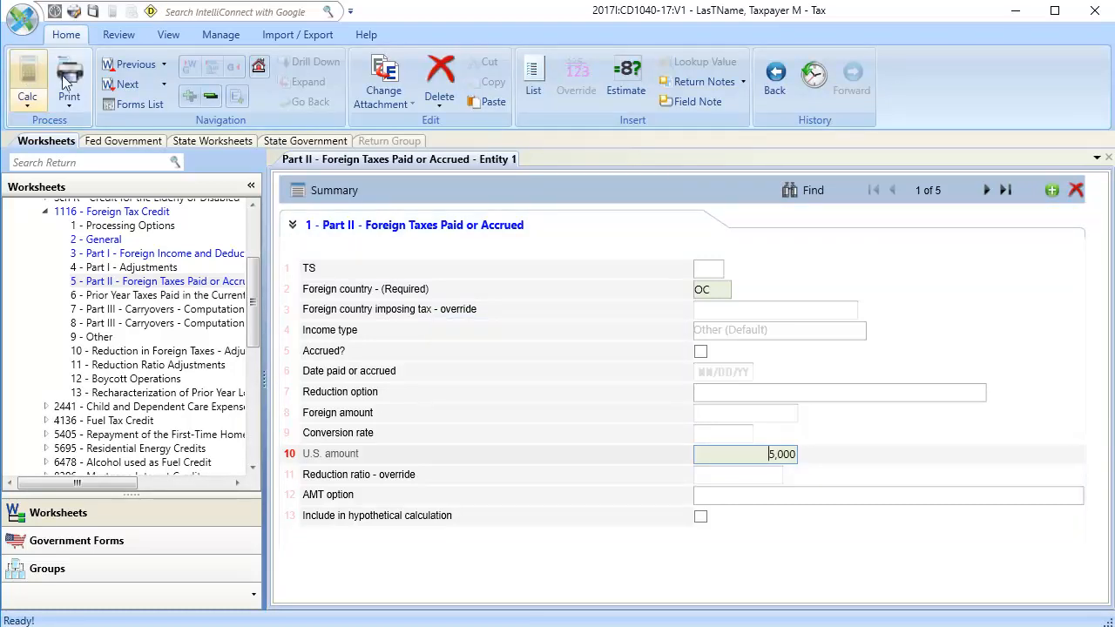
- Calculate the return and view federal Form 1116 down to the 5,000 credit on line 30
{"action": "left_click", "coordinate": [123, 141]}
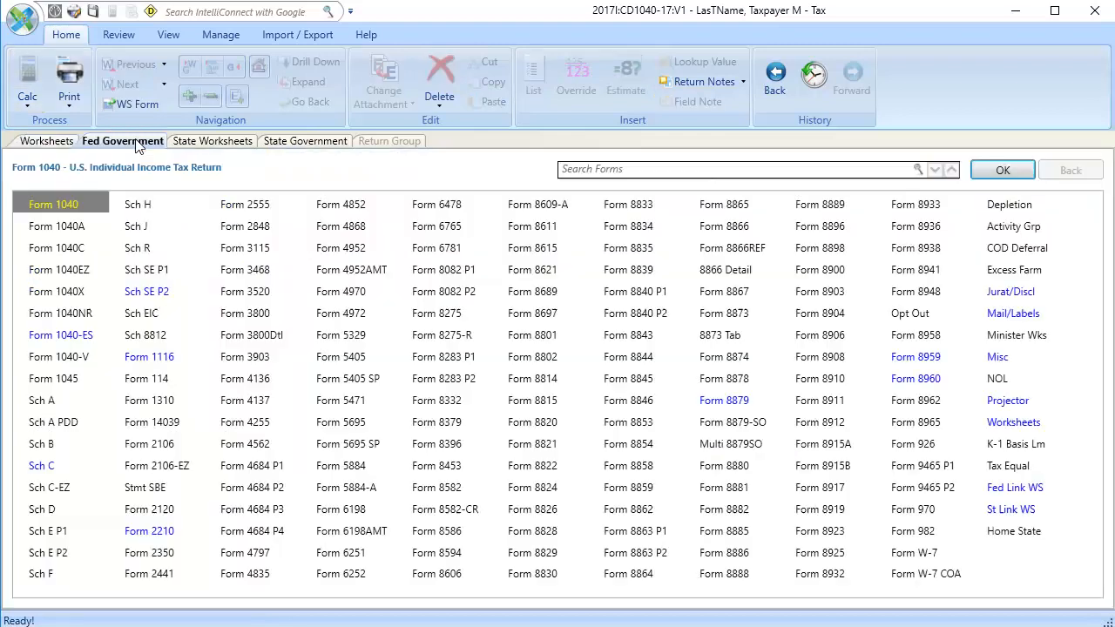
{"action": "left_click", "coordinate": [148, 356]}
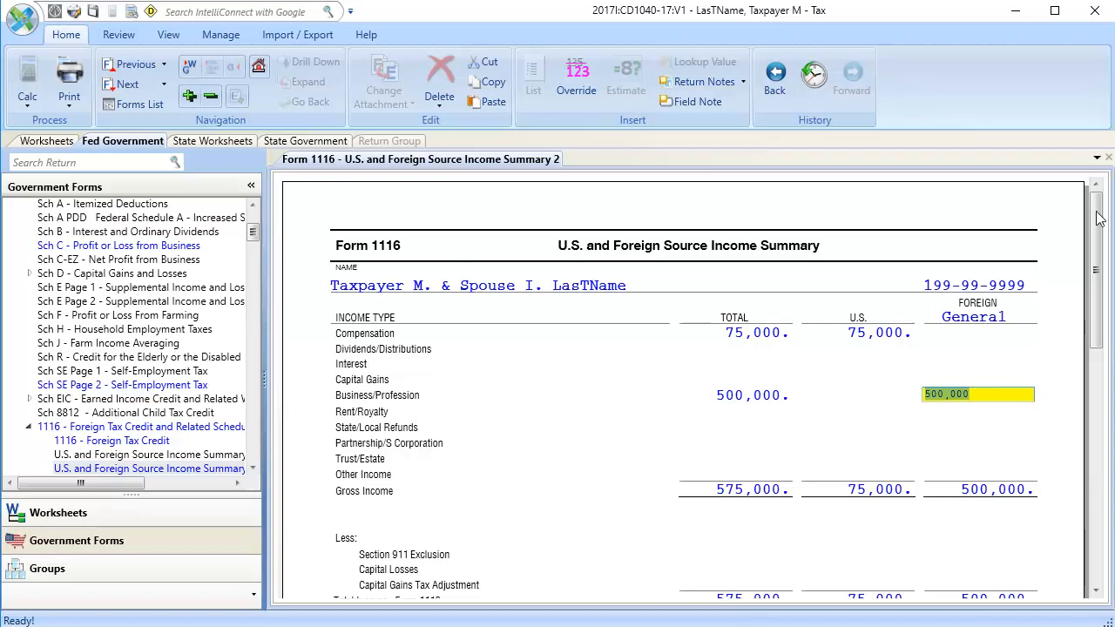
{"action": "scroll", "scroll_direction": "down", "scroll_amount": 3}
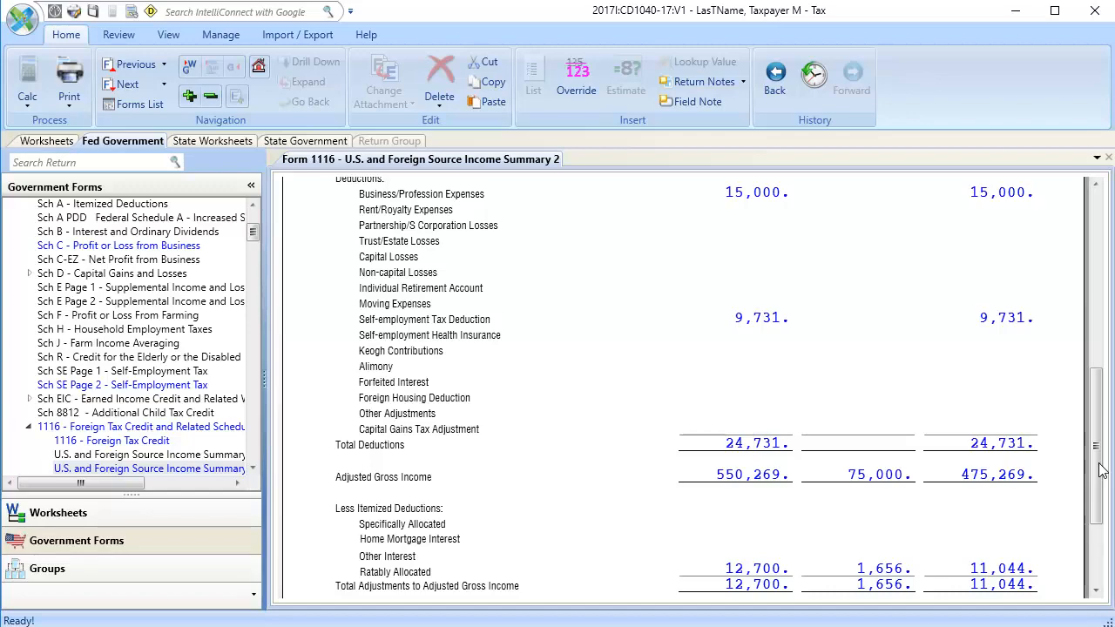
{"action": "left_click", "coordinate": [111, 440]}
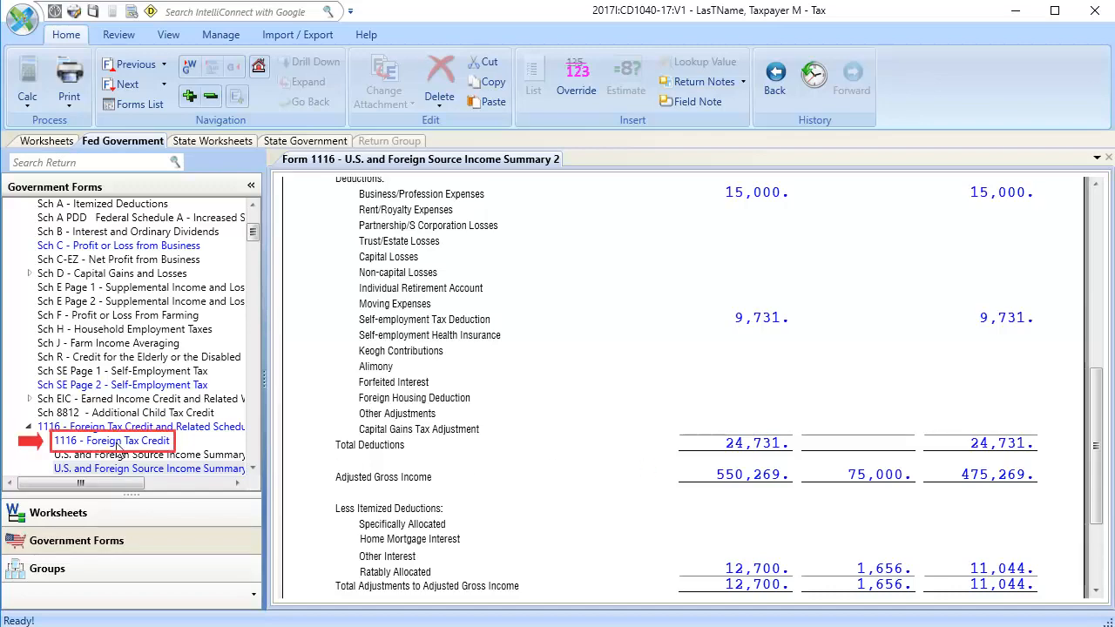
{"action": "left_click", "coordinate": [111, 440]}
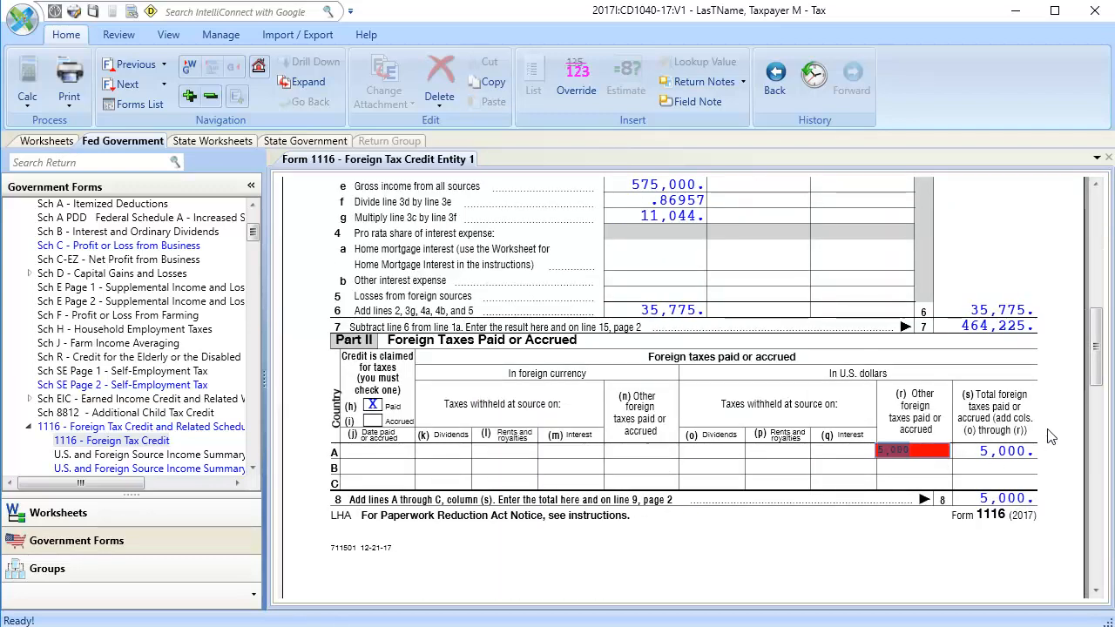
{"action": "scroll", "scroll_direction": "down", "scroll_amount": 3}
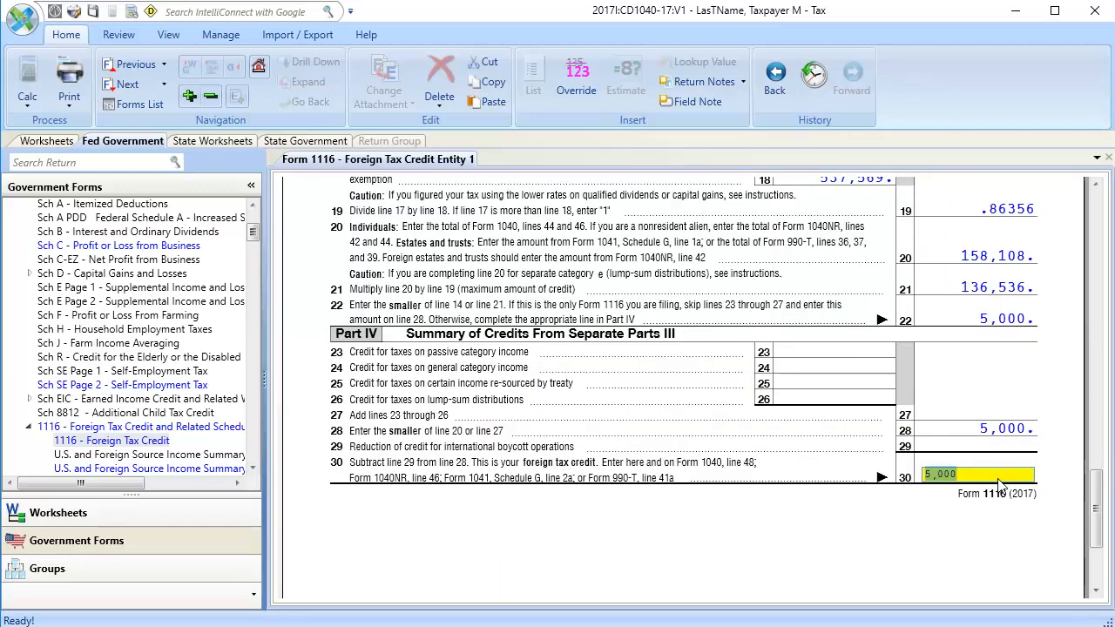
{"action": "left_click", "coordinate": [119, 34]}
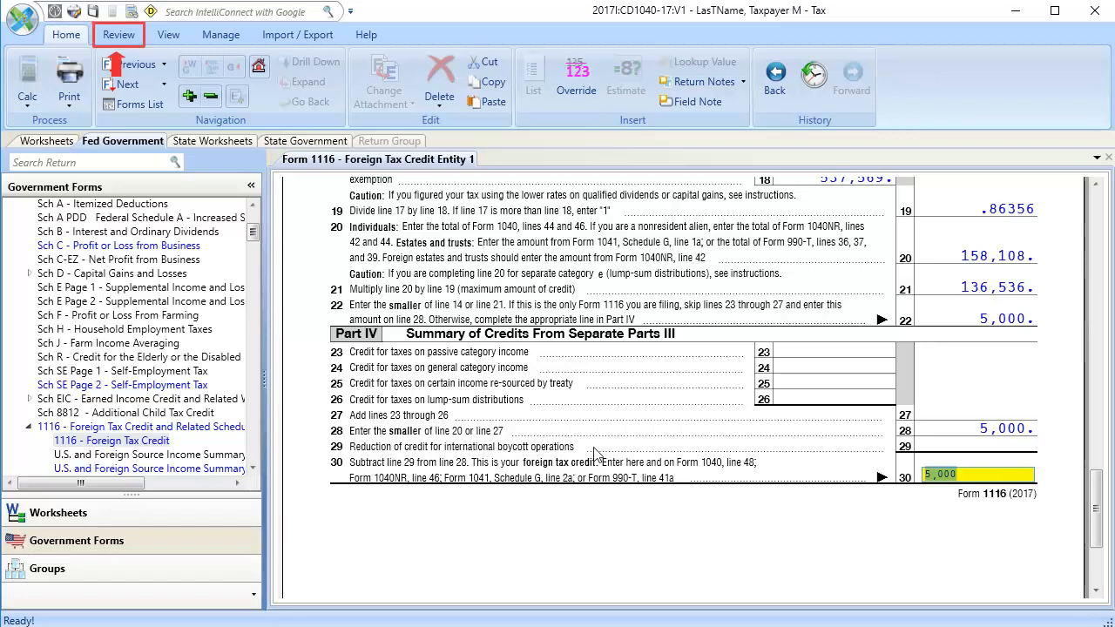
- Show the Review statements listing Form 1116 allocable expenses totaling 24,731
{"action": "left_click", "coordinate": [119, 35]}
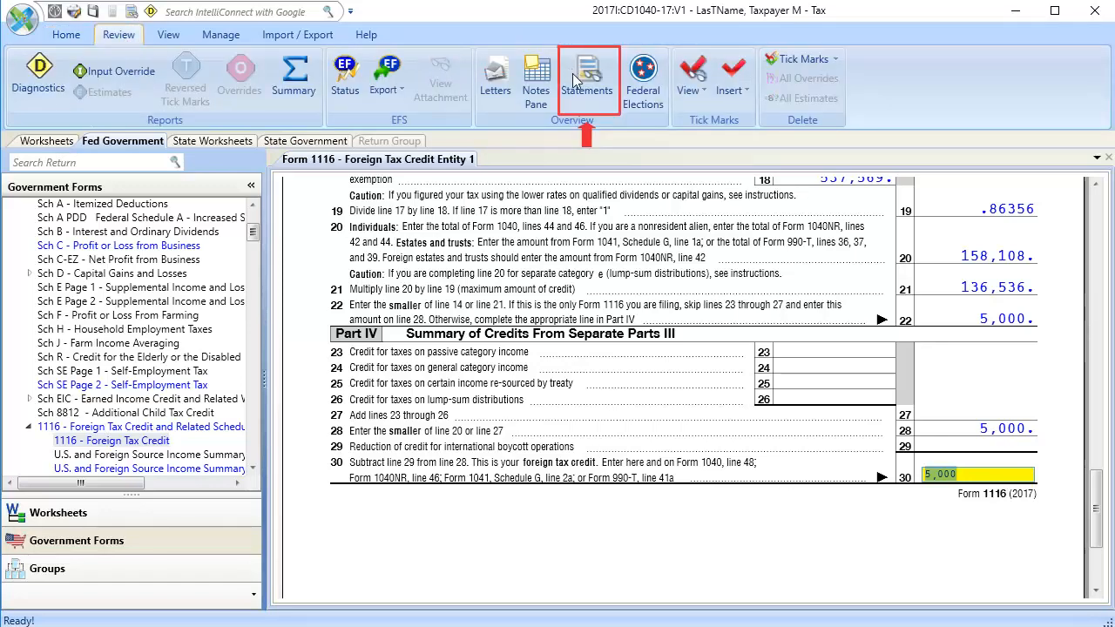
{"action": "left_click", "coordinate": [587, 77]}
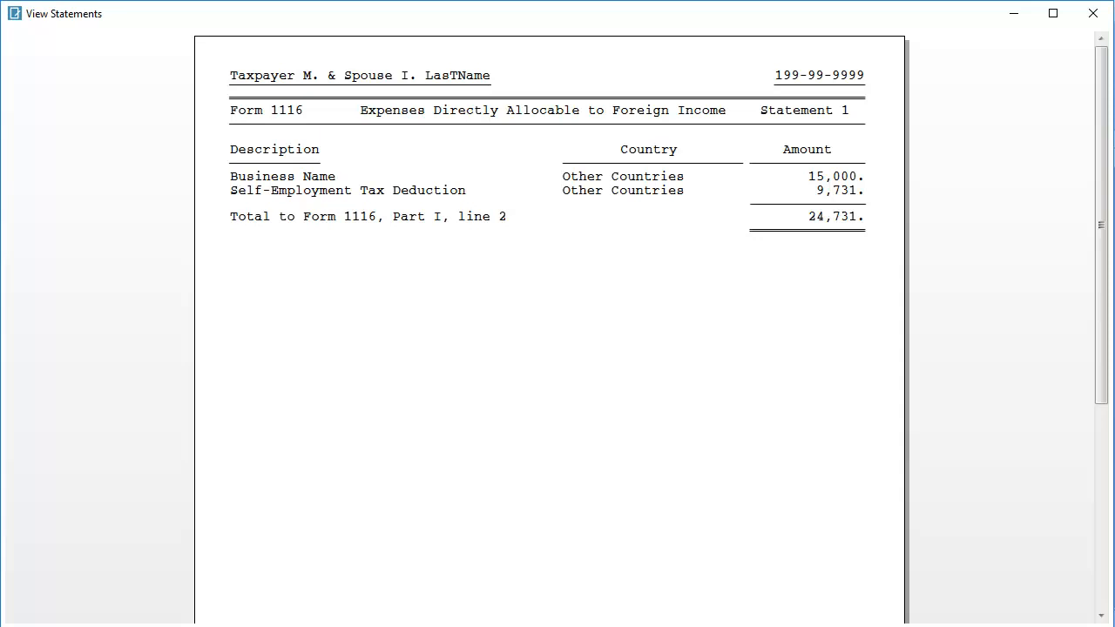